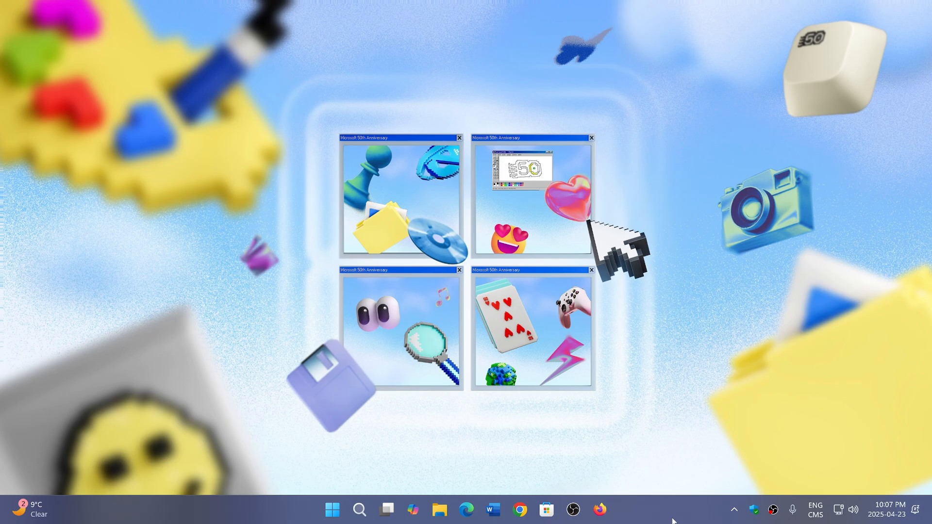
pyautogui.moveTo(291, 503)
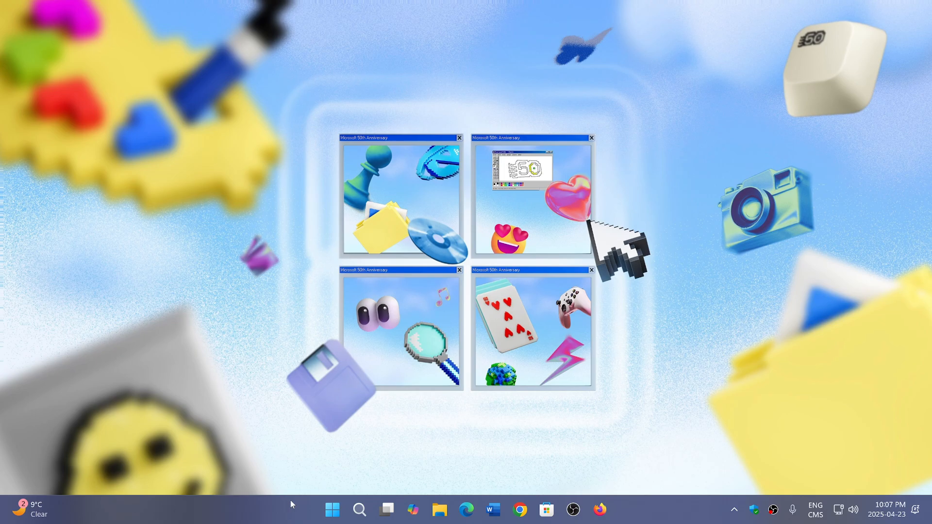
# - Open the Start menu from the taskbar to show pinned apps
pyautogui.click(332, 509)
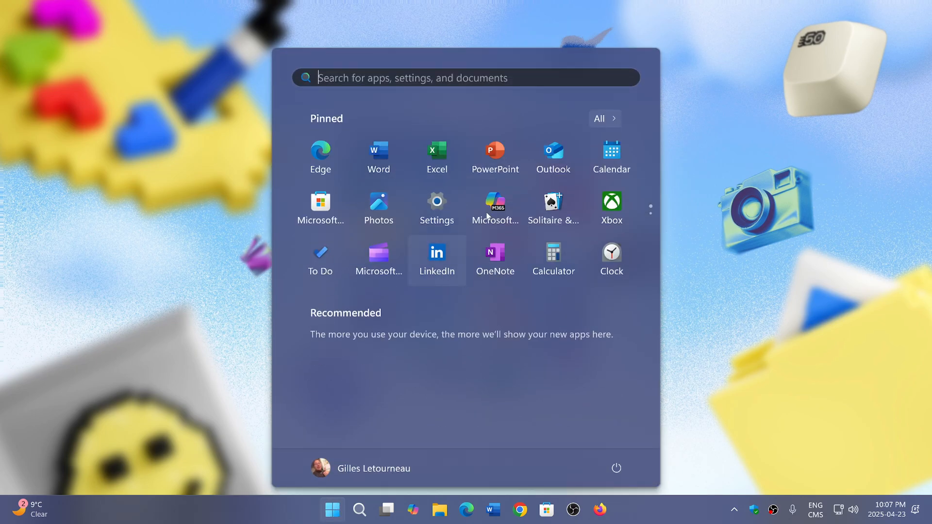
pyautogui.moveTo(492, 331)
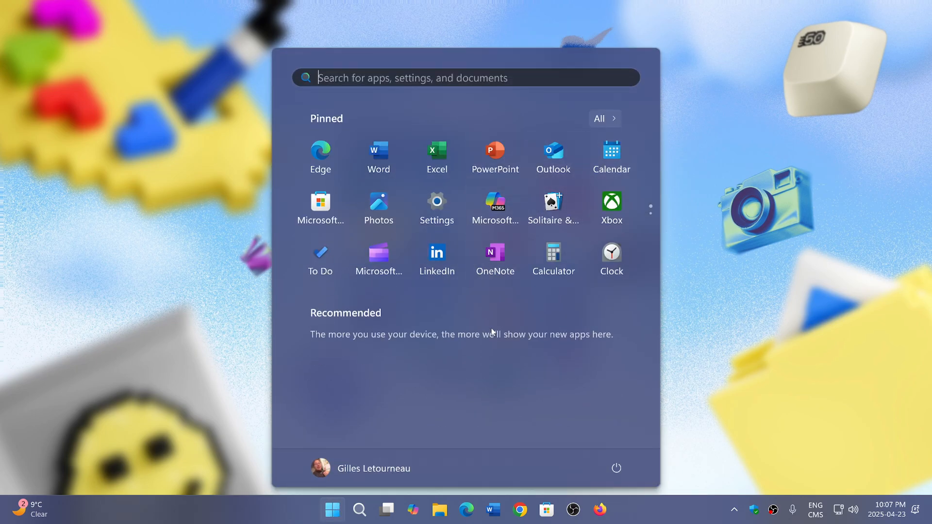
pyautogui.moveTo(547, 413)
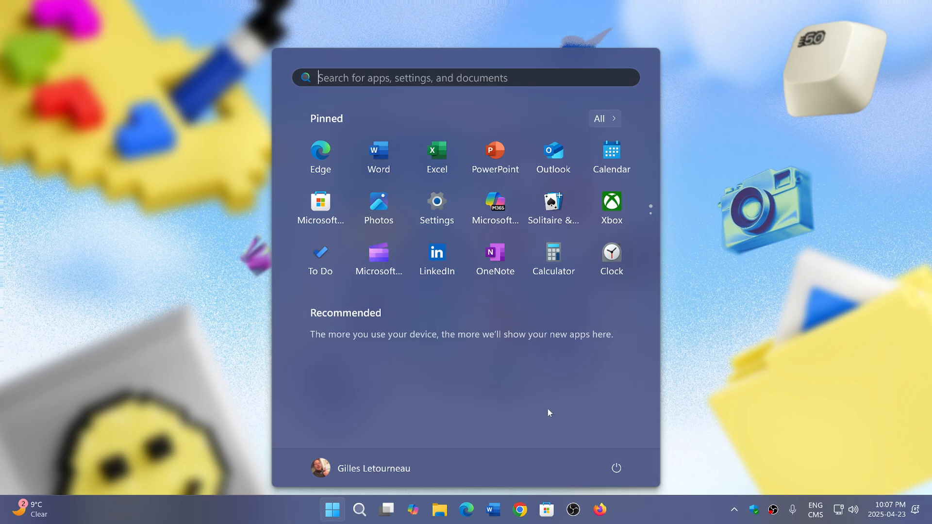
pyautogui.moveTo(436, 200)
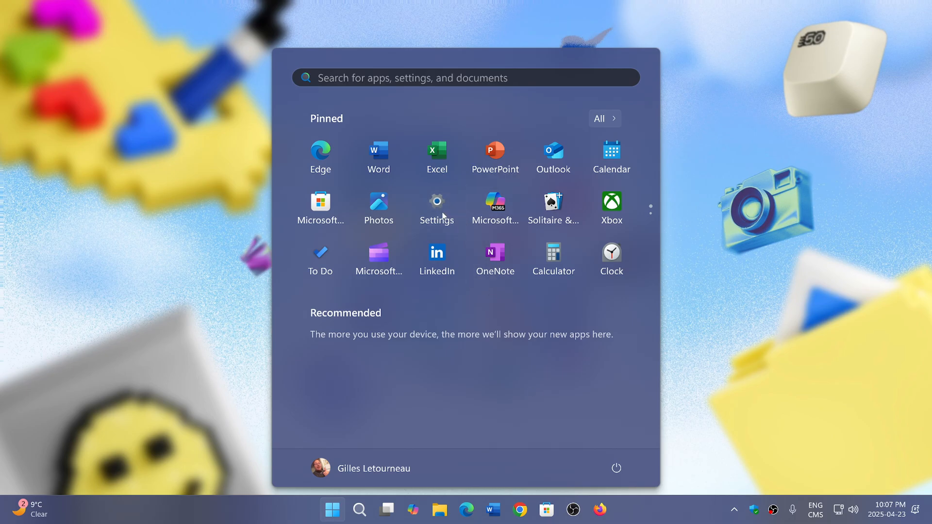
# - Launch Settings from the Start menu's Pinned apps
pyautogui.click(436, 205)
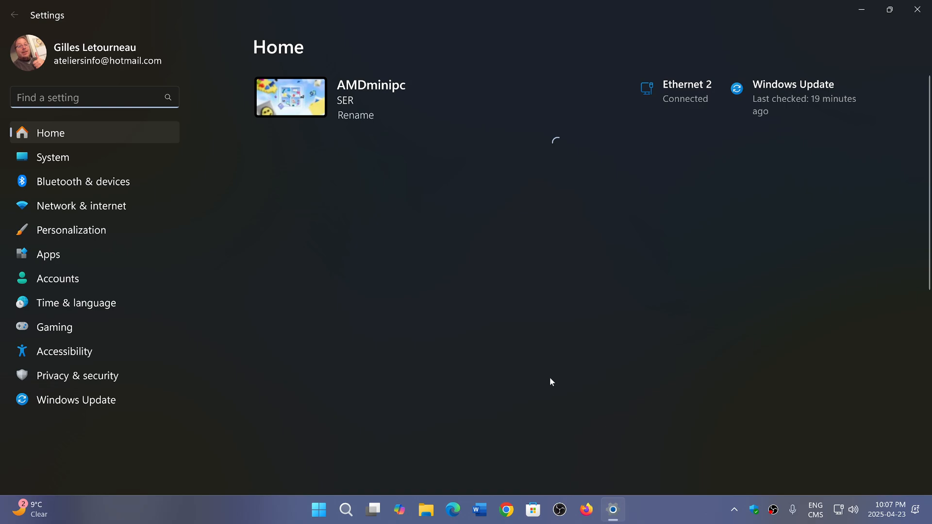
pyautogui.moveTo(476, 336)
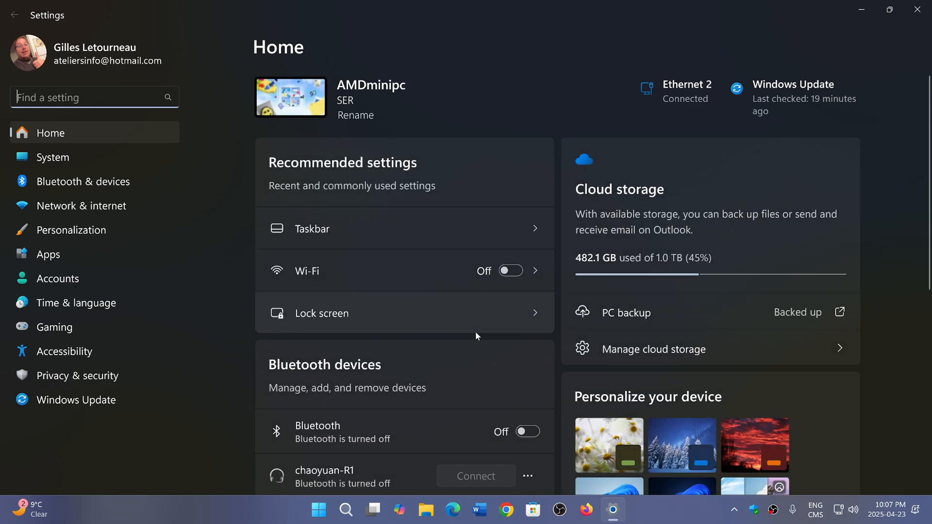
pyautogui.moveTo(119, 358)
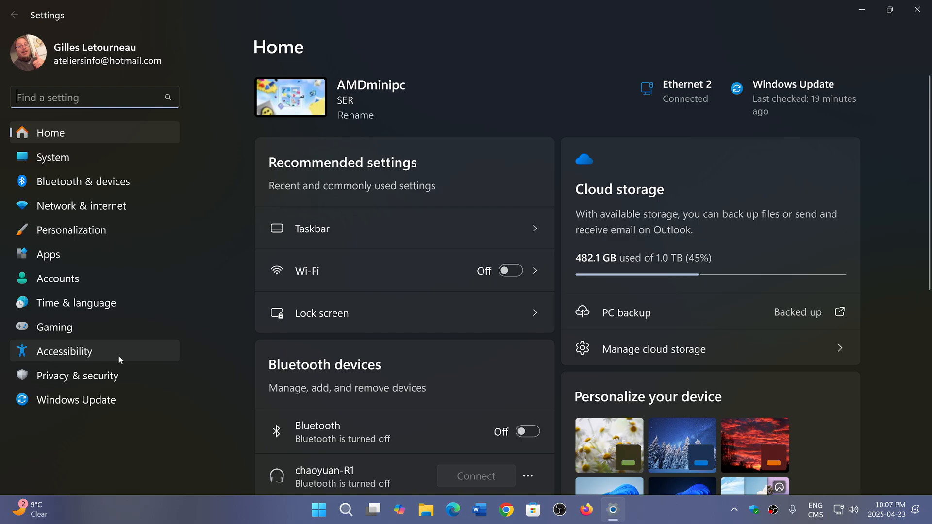
# - Go to the Windows Update page from the Settings navigation pane
pyautogui.click(76, 400)
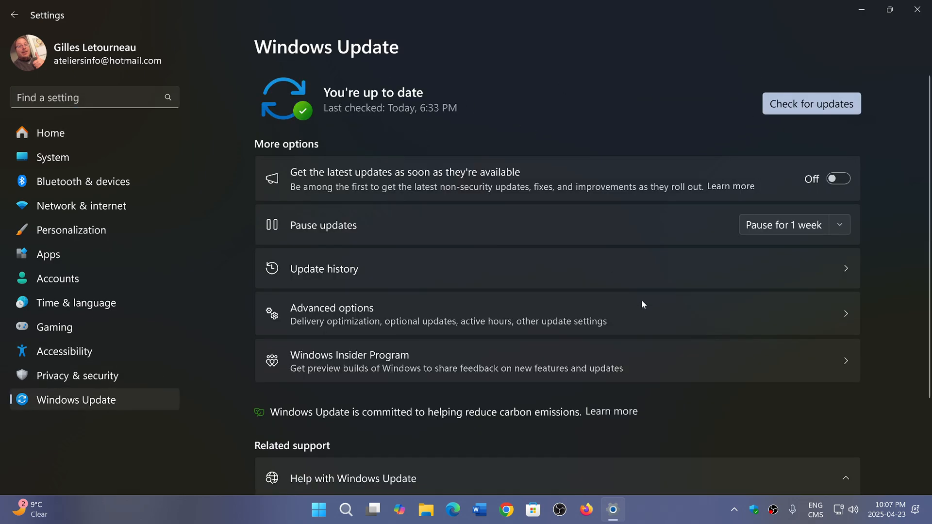
pyautogui.moveTo(718, 89)
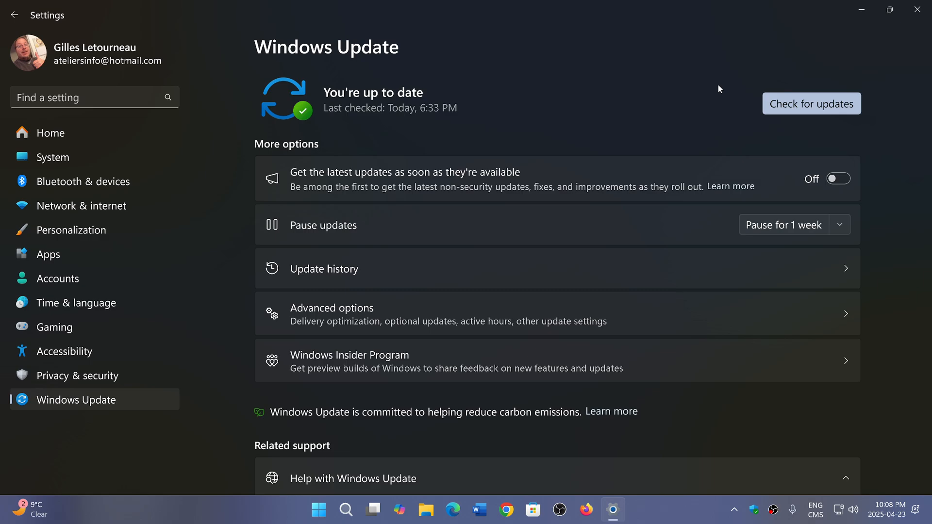
pyautogui.moveTo(497, 190)
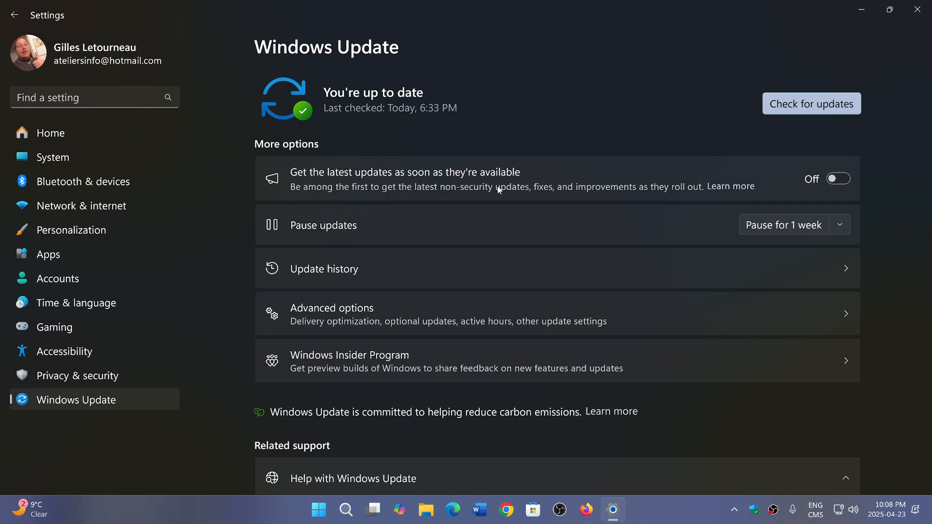
pyautogui.moveTo(495, 231)
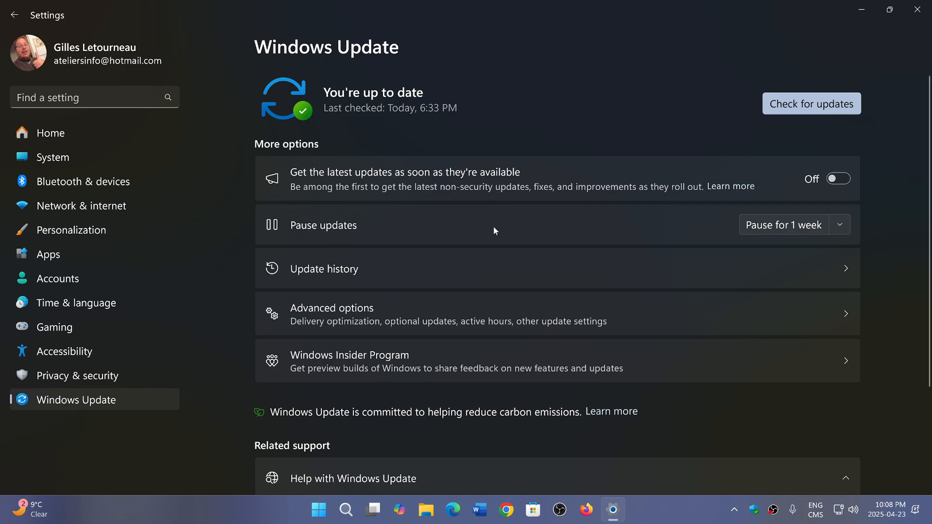
pyautogui.click(318, 509)
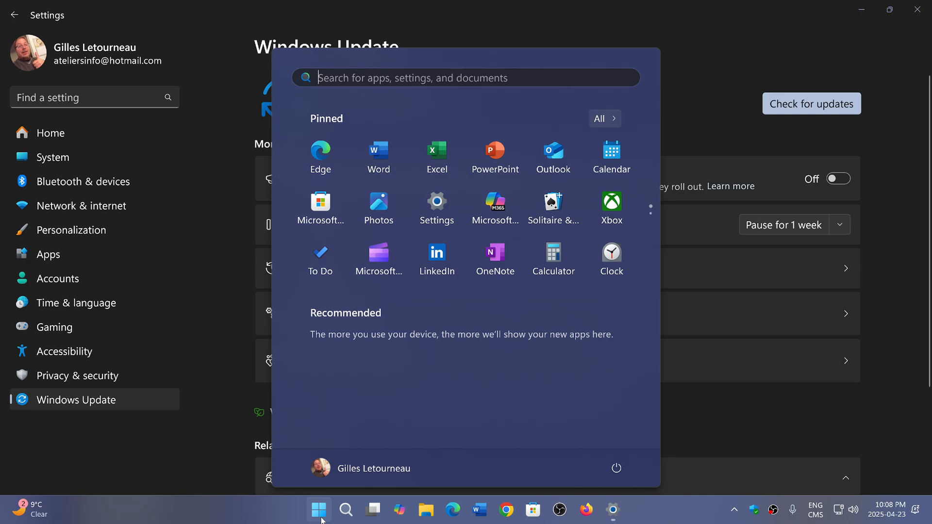
pyautogui.moveTo(480, 155)
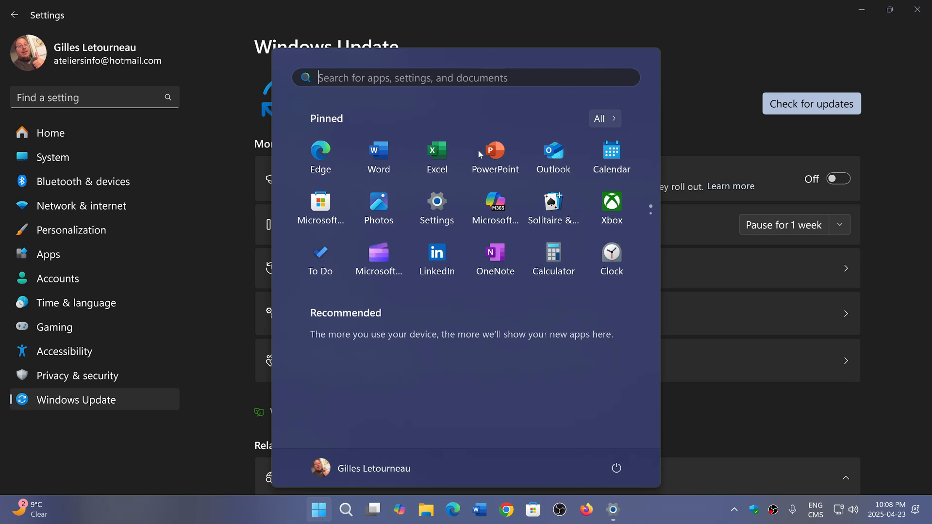
pyautogui.moveTo(788, 18)
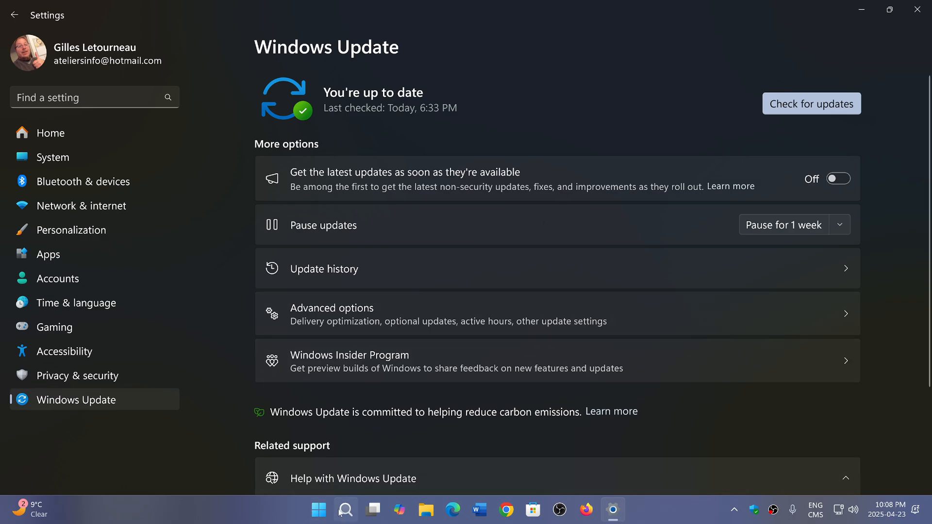
# - Open the Start menu again, then dismiss it to return to Windows Update
pyautogui.click(319, 510)
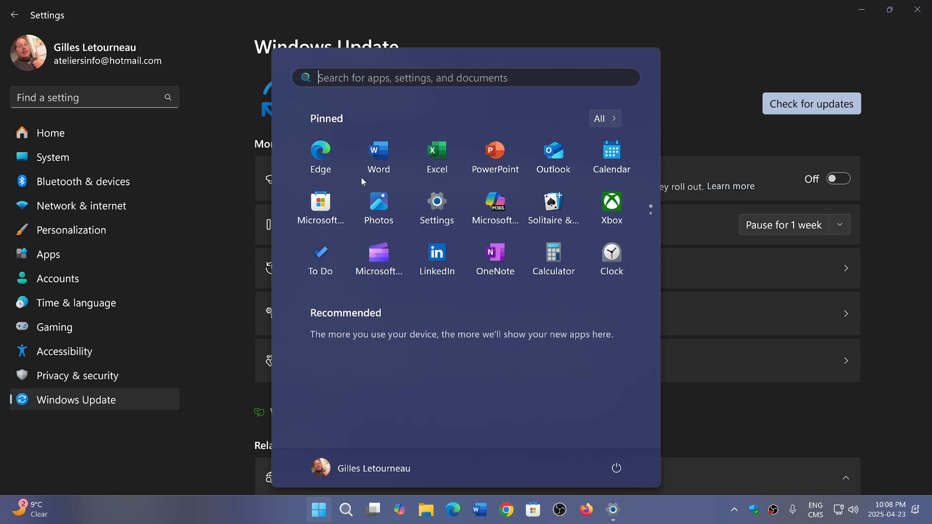
pyautogui.moveTo(769, 421)
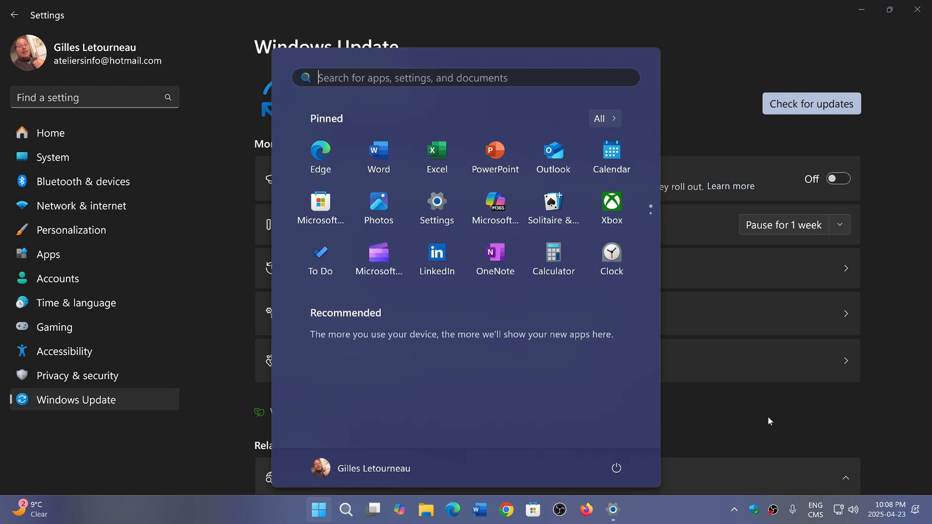
pyautogui.moveTo(768, 440)
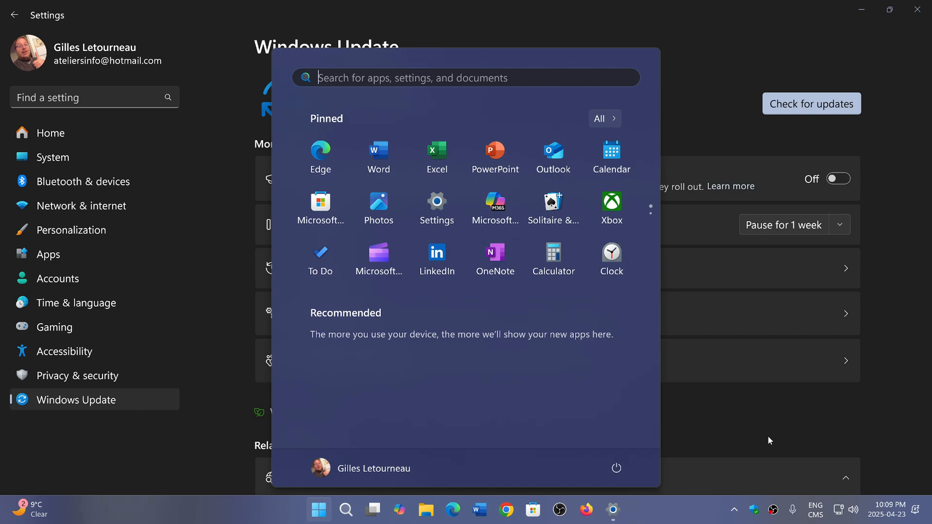
pyautogui.click(318, 509)
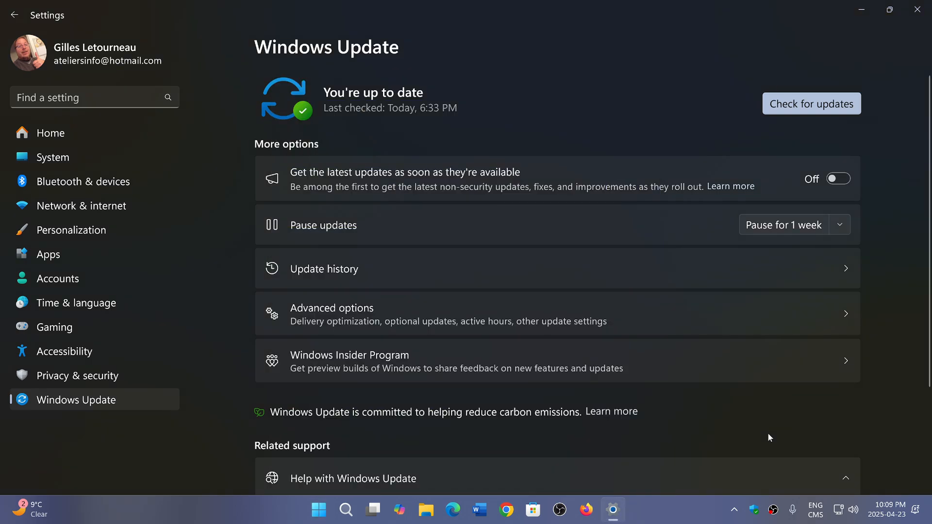
pyautogui.moveTo(612, 61)
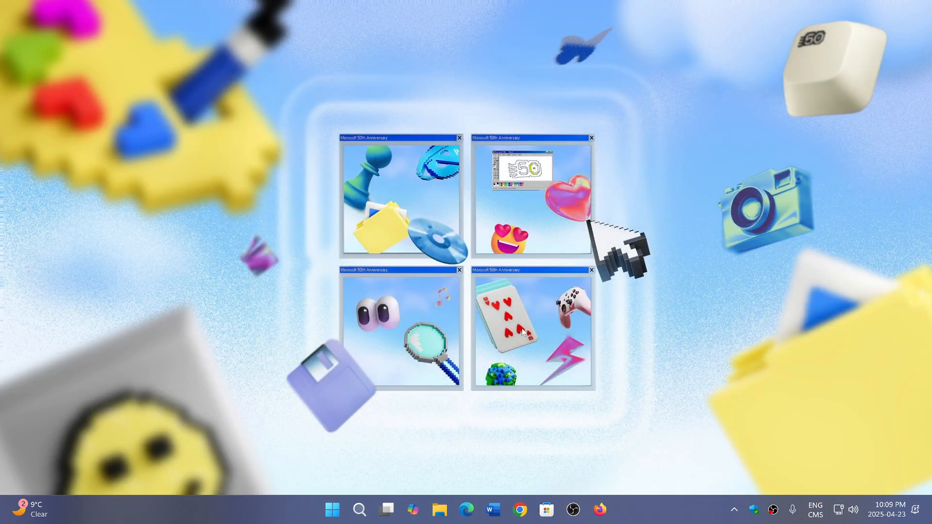
pyautogui.moveTo(535, 363)
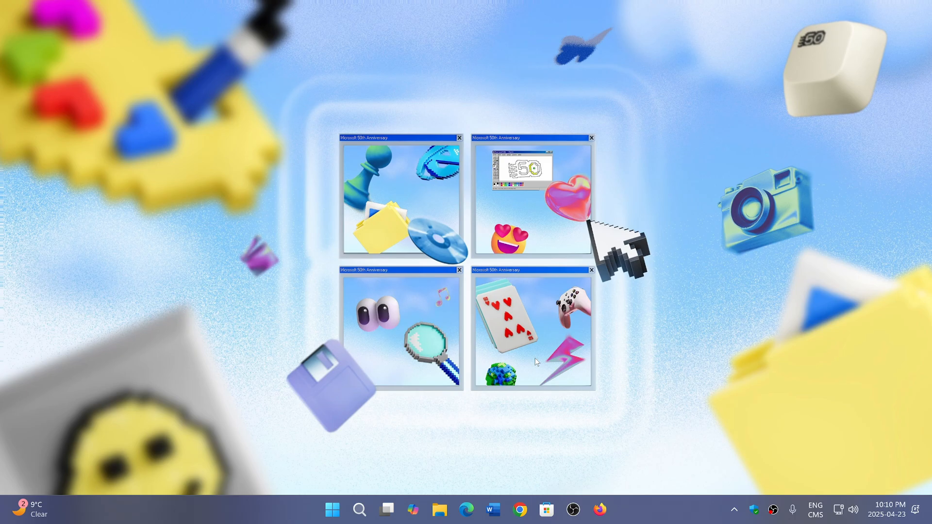
pyautogui.moveTo(463, 480)
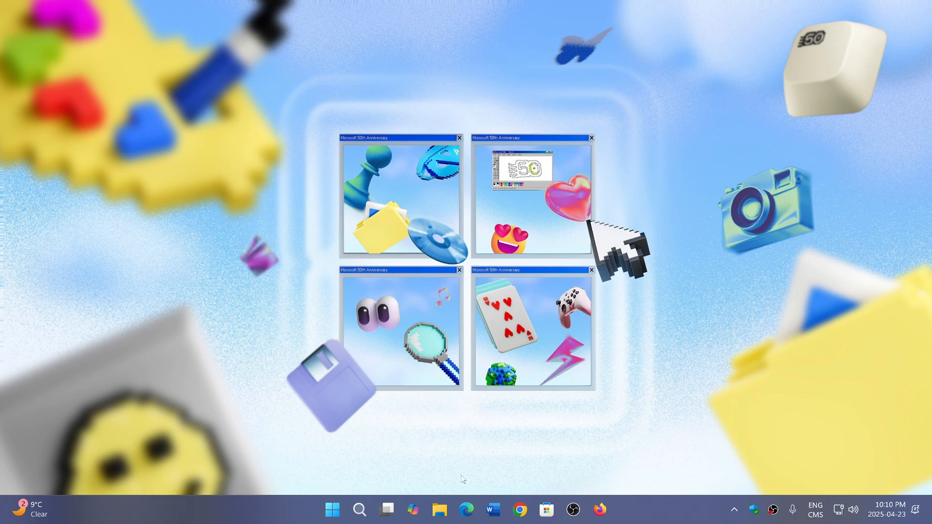
pyautogui.moveTo(661, 509)
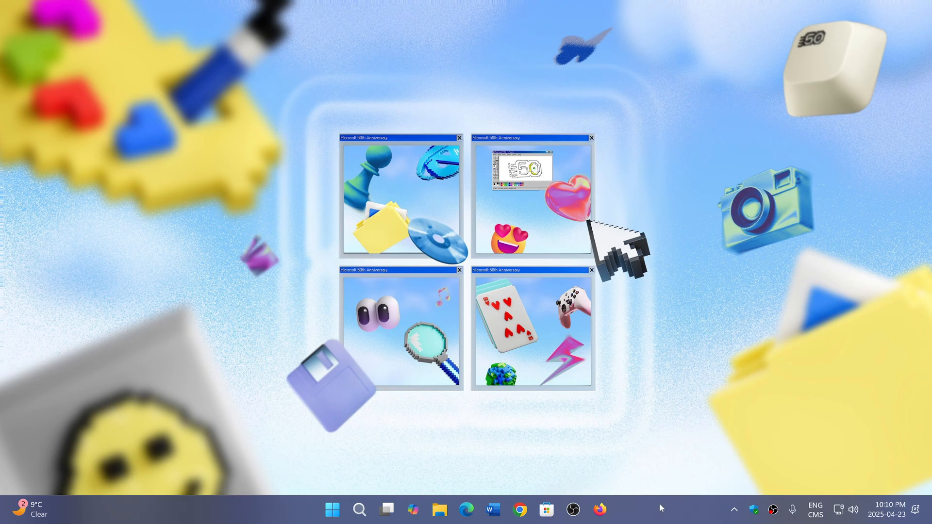